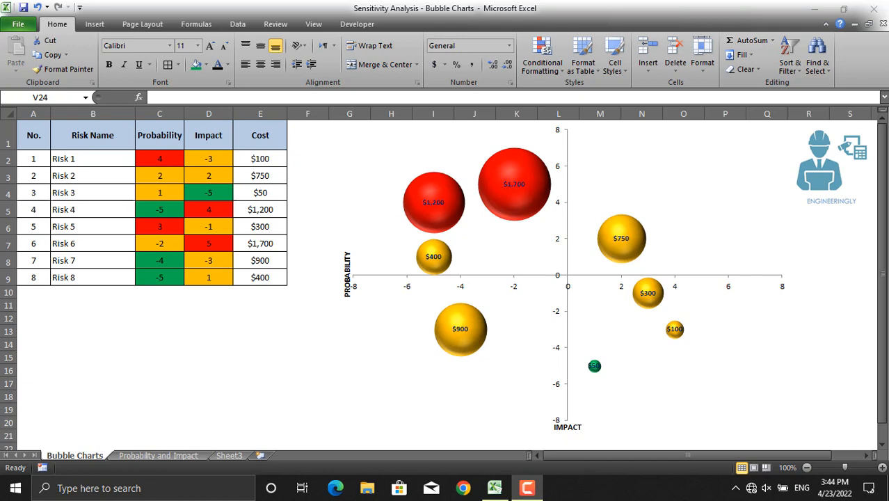
{"action": "mouse_move", "coordinate": [527, 444]}
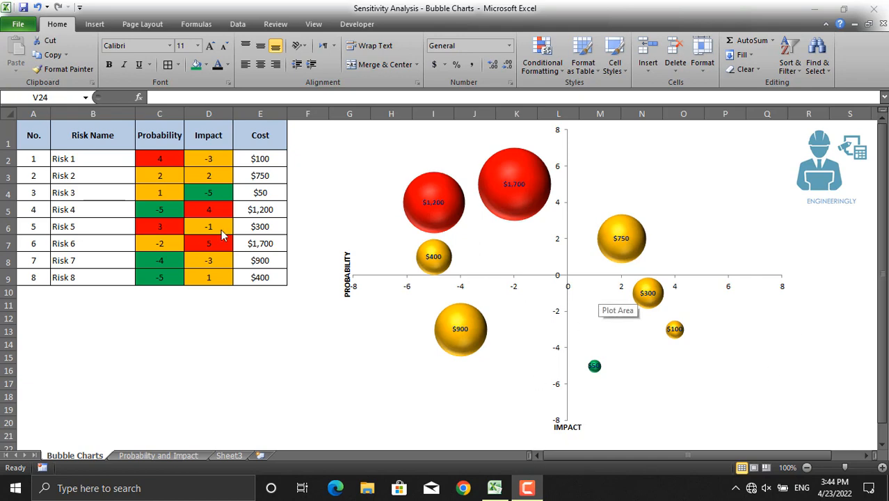
{"action": "mouse_move", "coordinate": [147, 188]}
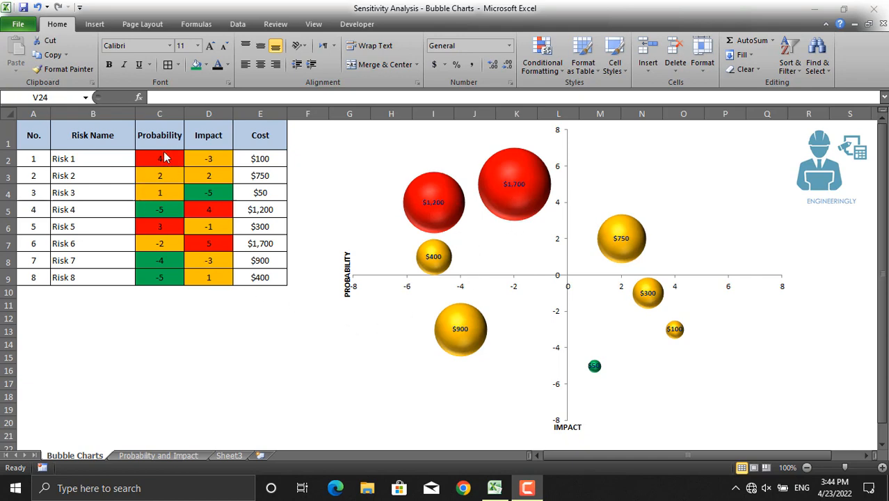
{"action": "mouse_move", "coordinate": [217, 170]}
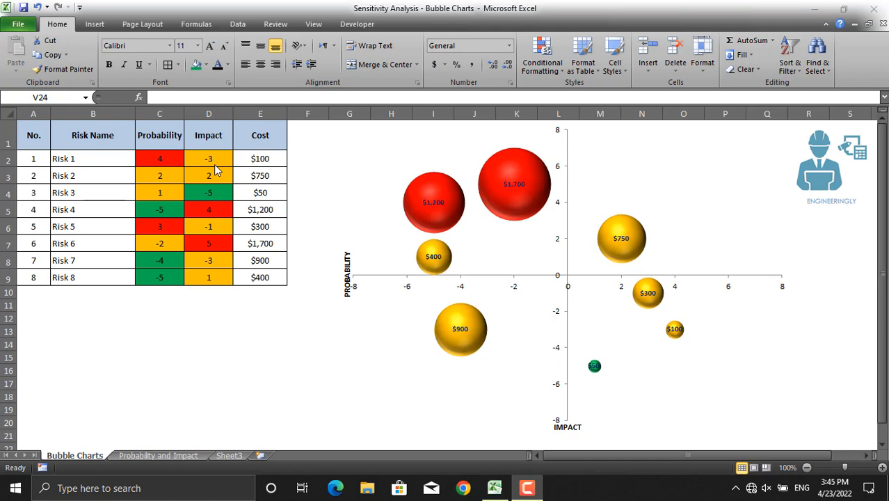
{"action": "mouse_move", "coordinate": [233, 170]}
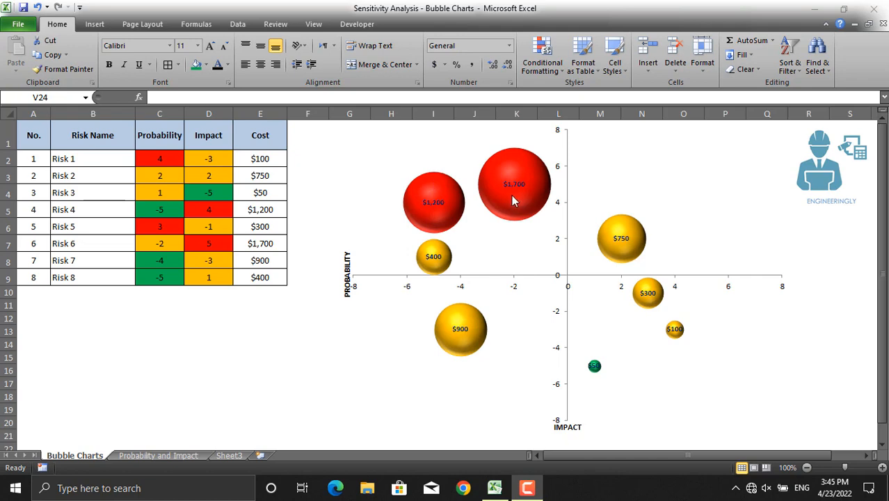
{"action": "mouse_move", "coordinate": [530, 229]}
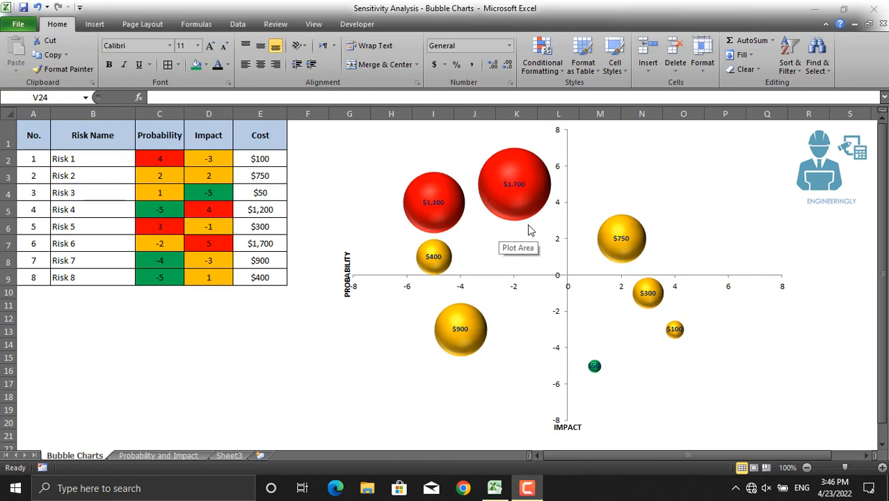
{"action": "mouse_move", "coordinate": [530, 231]}
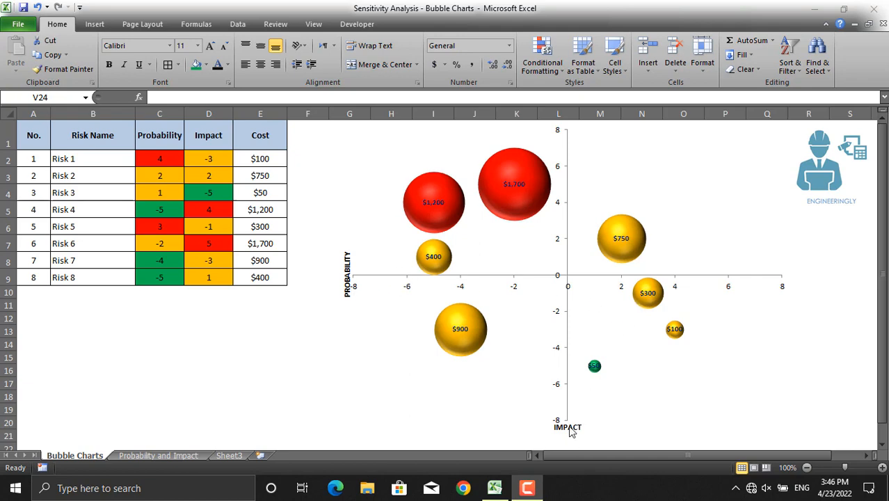
{"action": "mouse_move", "coordinate": [529, 212]}
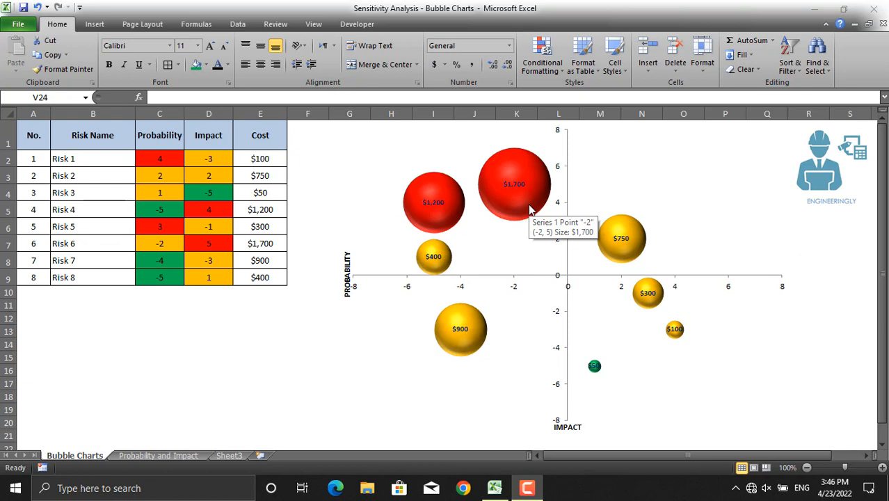
- Shade Probability and Impact values between -3 and 3 with a yellow custom fill
{"action": "left_click", "coordinate": [159, 159]}
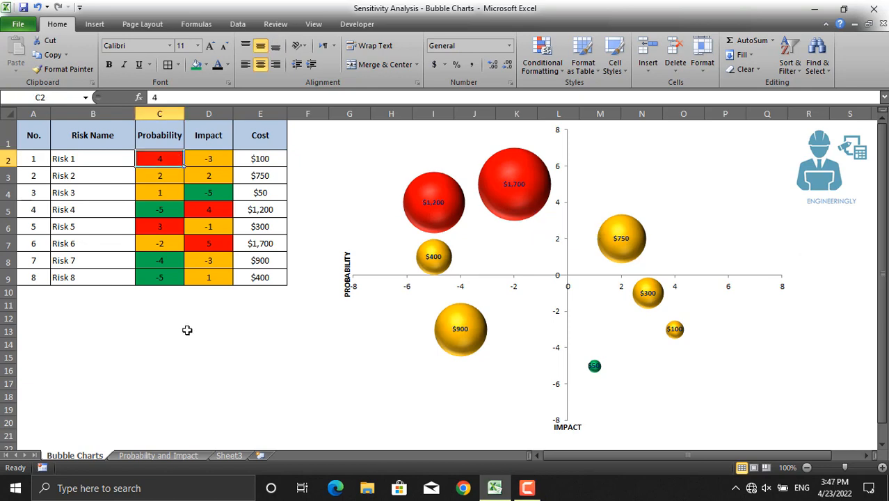
{"action": "mouse_move", "coordinate": [240, 186]}
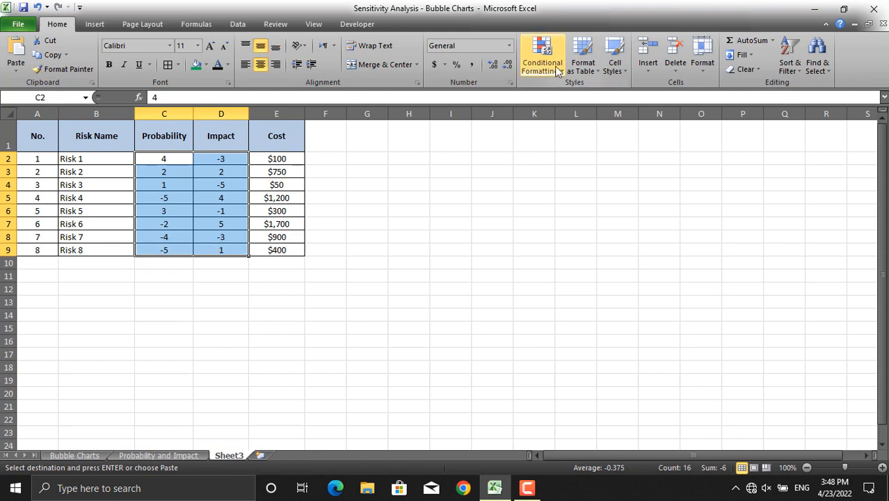
{"action": "left_click", "coordinate": [541, 56]}
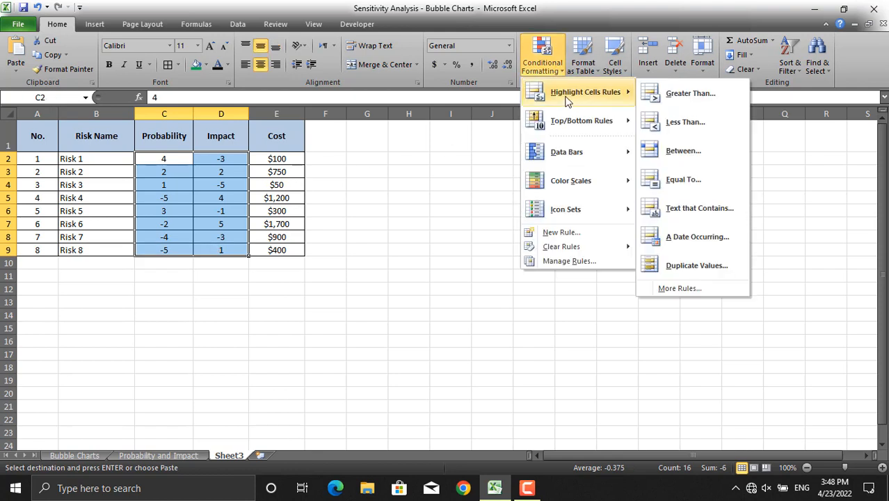
{"action": "mouse_move", "coordinate": [682, 151]}
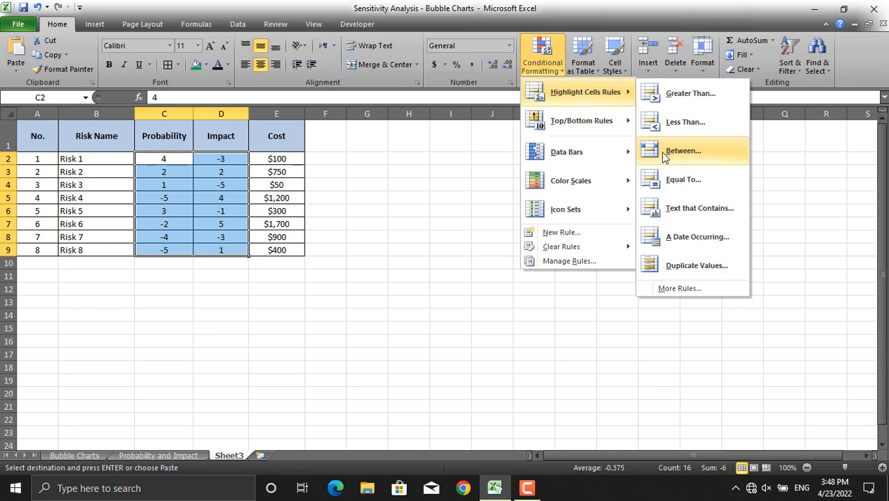
{"action": "left_click", "coordinate": [681, 150]}
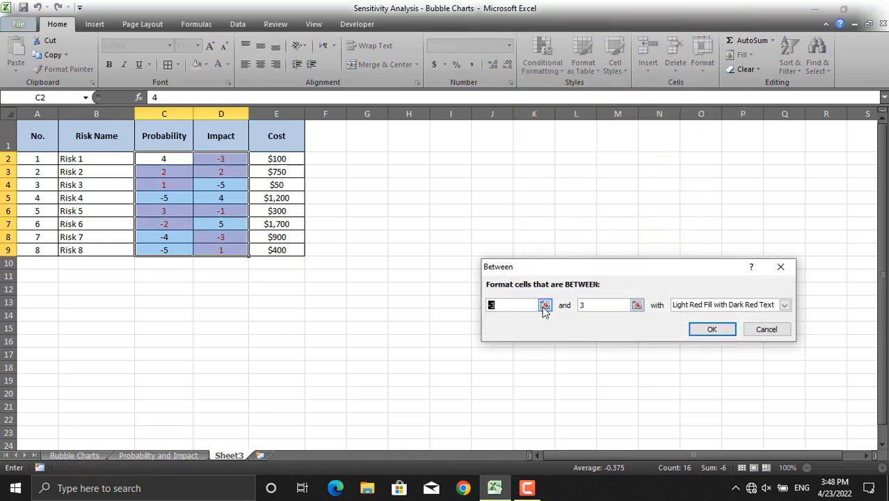
{"action": "left_click", "coordinate": [784, 304]}
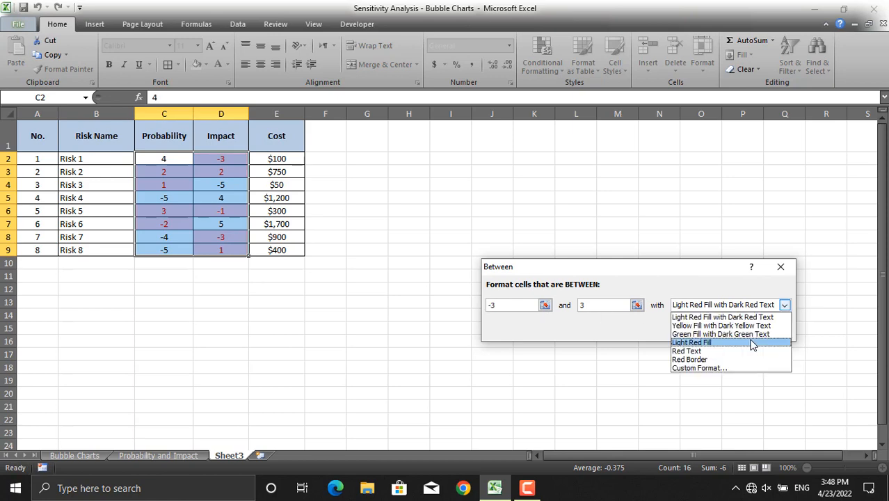
{"action": "mouse_move", "coordinate": [723, 367]}
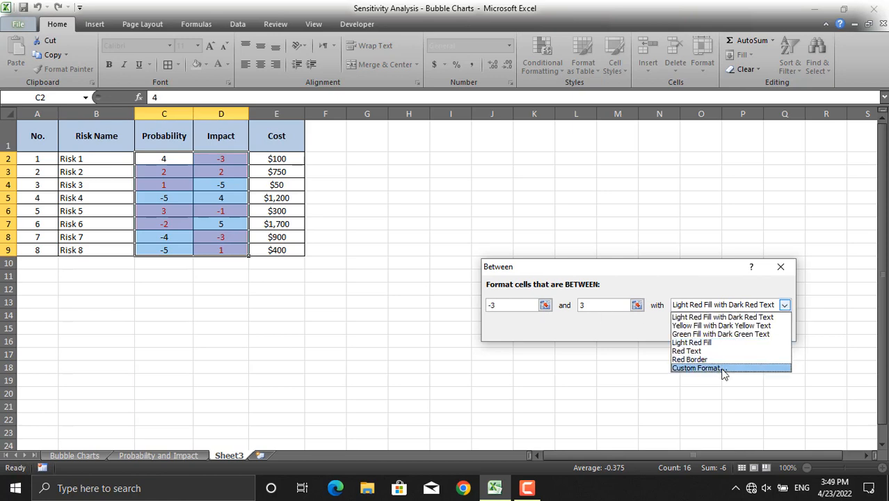
{"action": "left_click", "coordinate": [695, 367]}
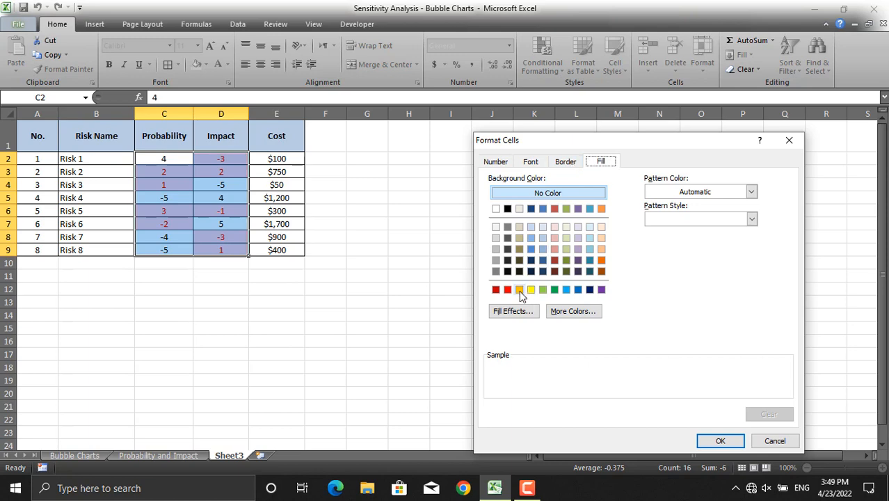
{"action": "left_click", "coordinate": [518, 289]}
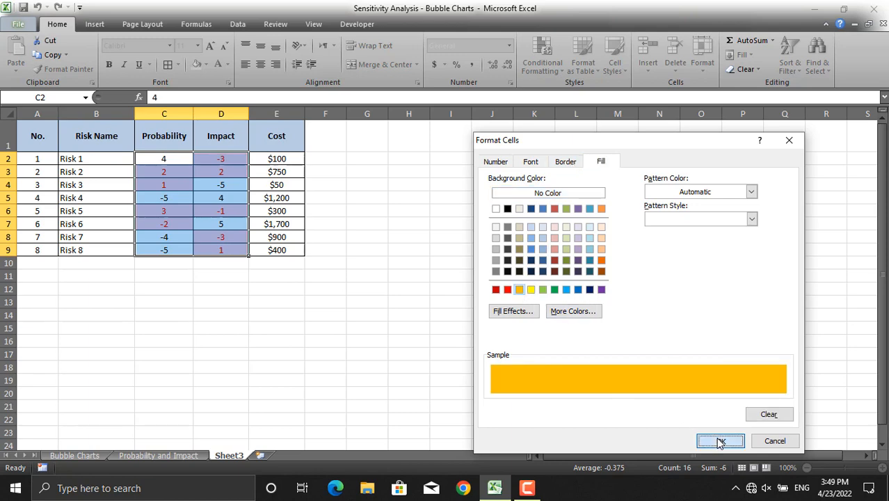
{"action": "left_click", "coordinate": [720, 439]}
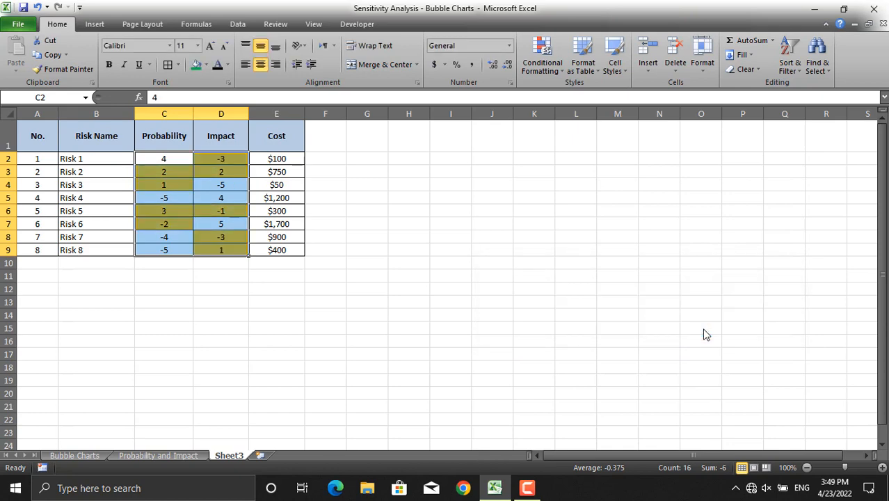
- Add a second rule shading values between -3 and -5 with a green custom fill
{"action": "left_click", "coordinate": [542, 56]}
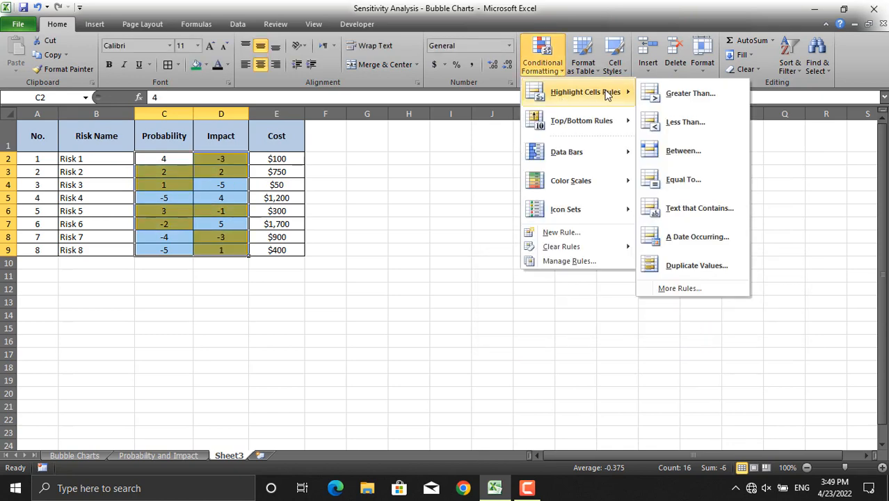
{"action": "mouse_move", "coordinate": [690, 151]}
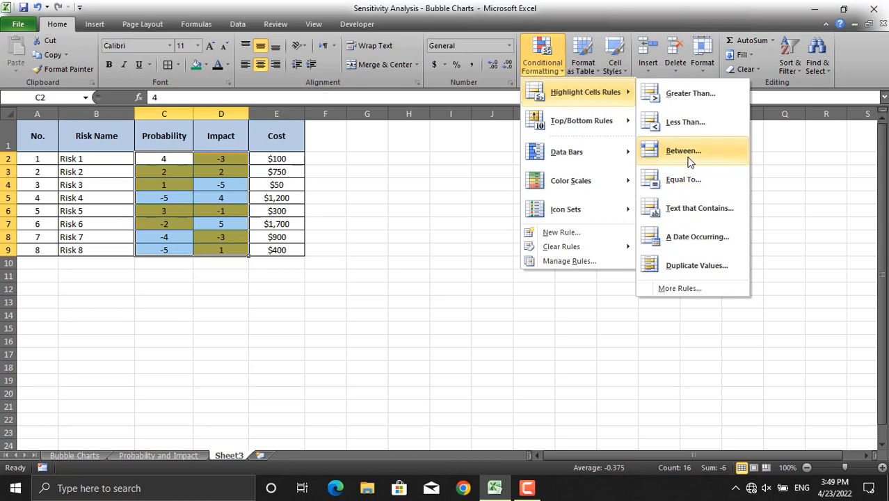
{"action": "left_click", "coordinate": [681, 151]}
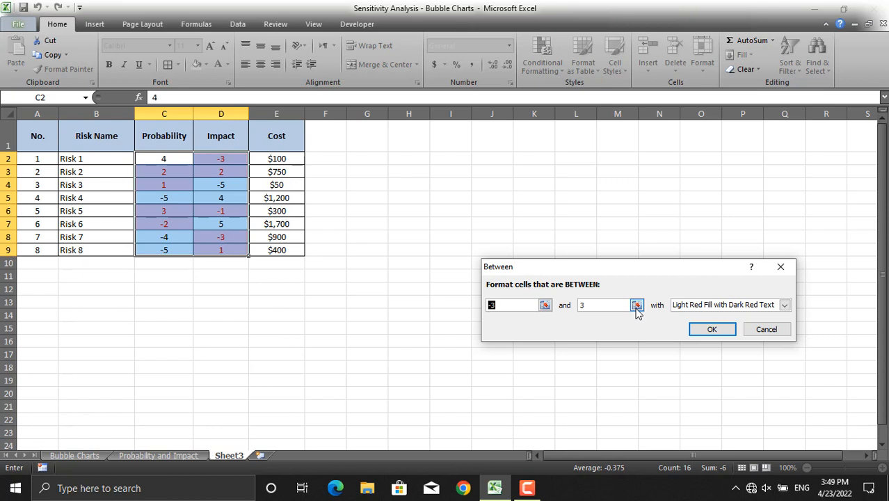
{"action": "left_click", "coordinate": [604, 305]}
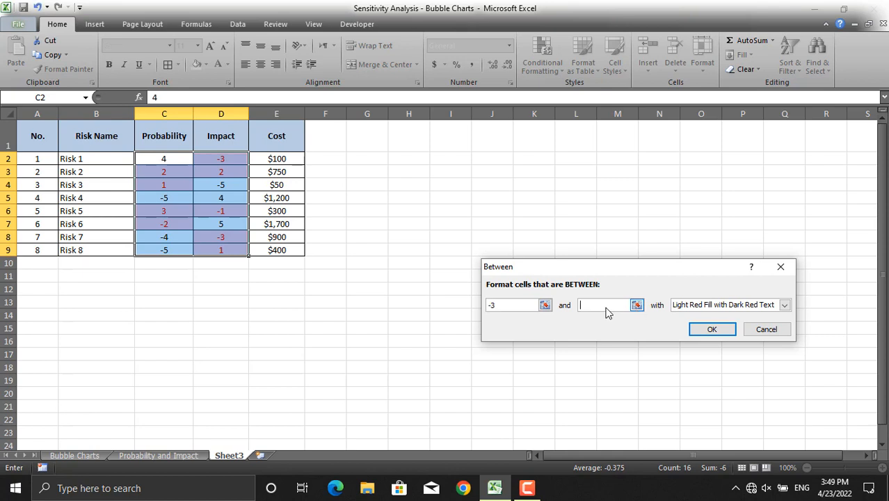
{"action": "type", "text": "-5"}
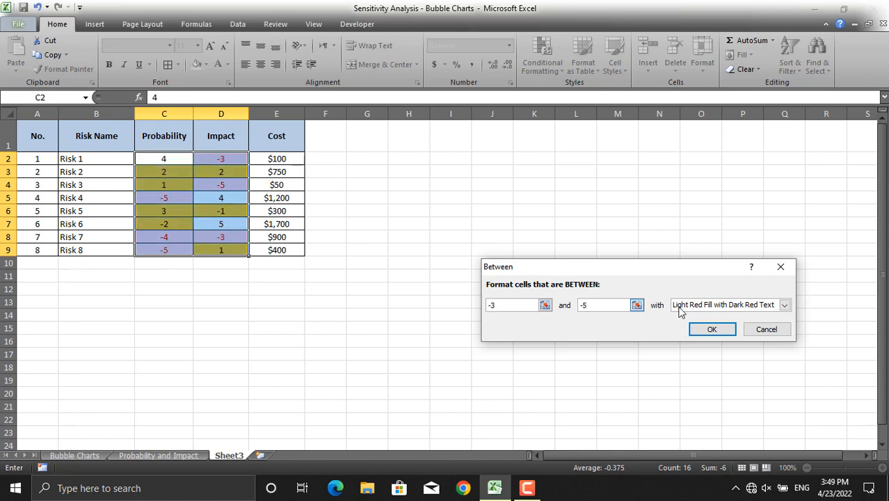
{"action": "left_click", "coordinate": [784, 305]}
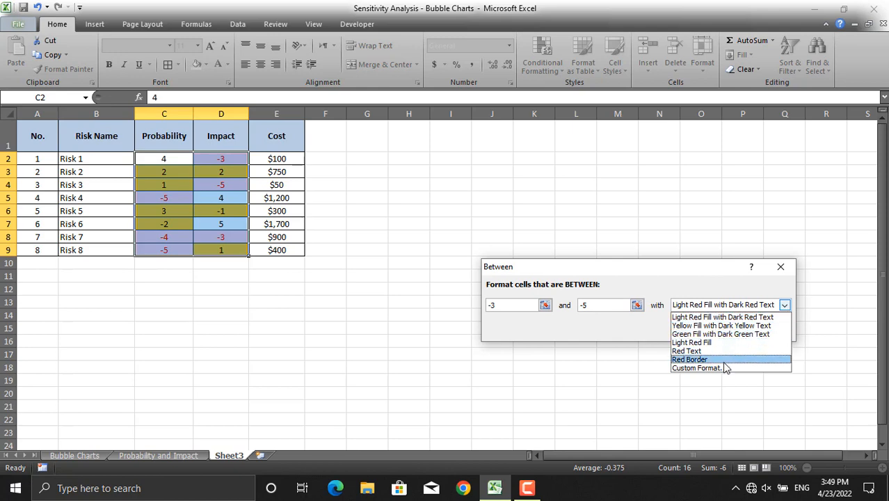
{"action": "left_click", "coordinate": [696, 367]}
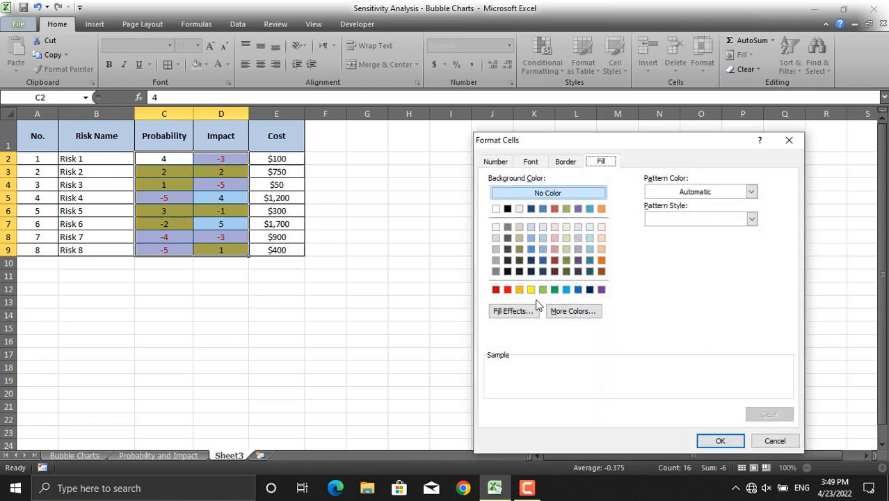
{"action": "left_click", "coordinate": [554, 289]}
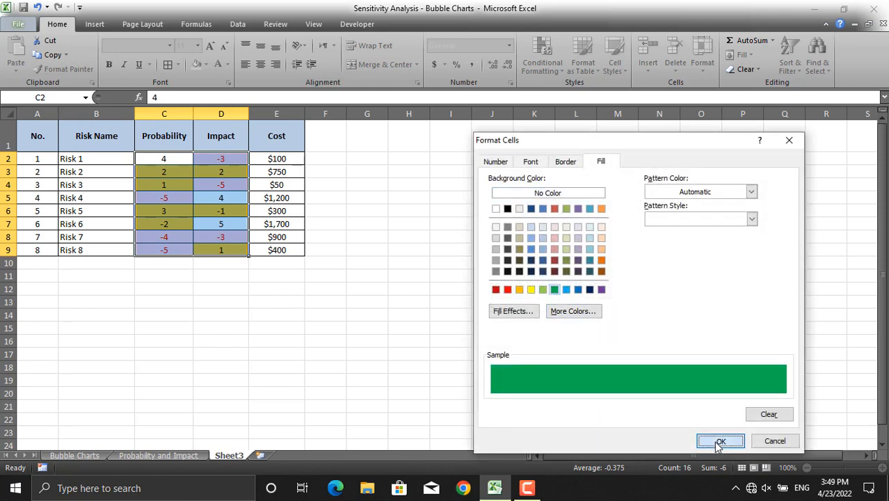
{"action": "left_click", "coordinate": [720, 439]}
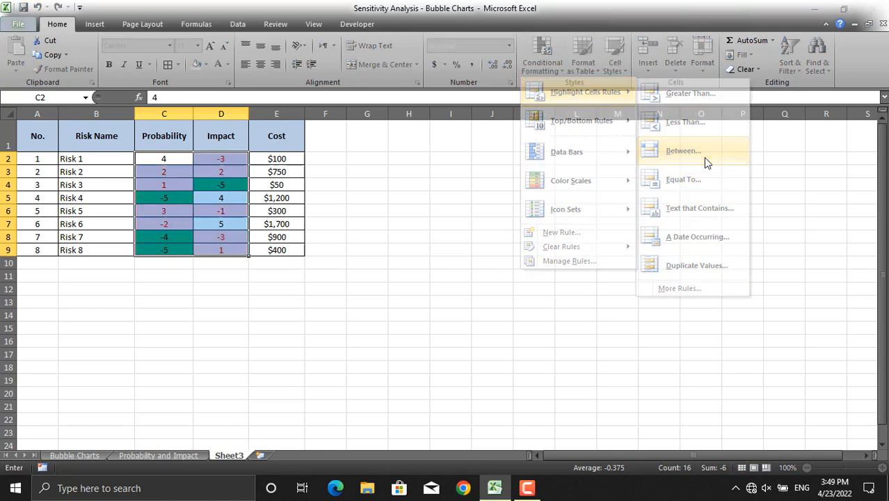
- Add a third rule shading values between 3 and 5 with a red custom fill
{"action": "left_click", "coordinate": [683, 150]}
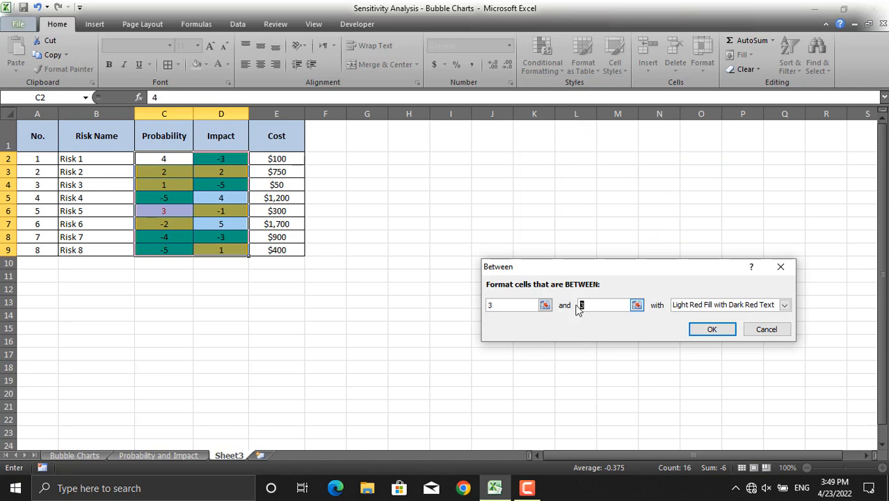
{"action": "type", "text": "5"}
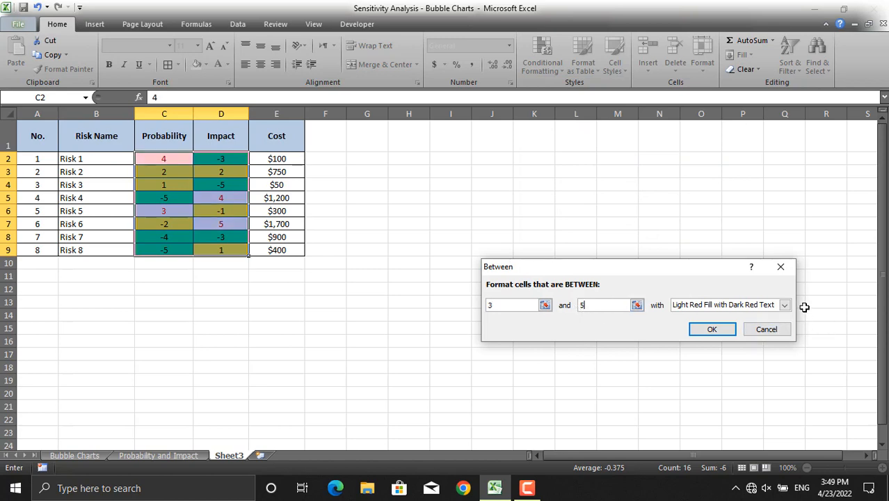
{"action": "left_click", "coordinate": [784, 304]}
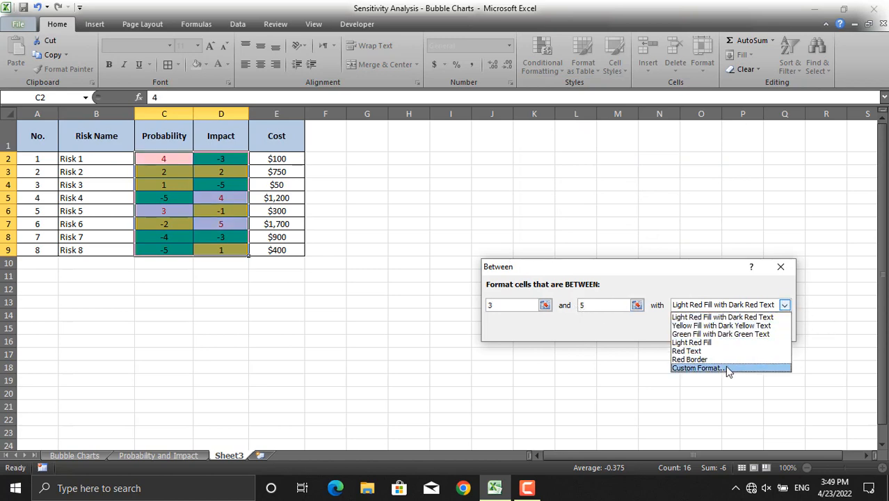
{"action": "left_click", "coordinate": [697, 367]}
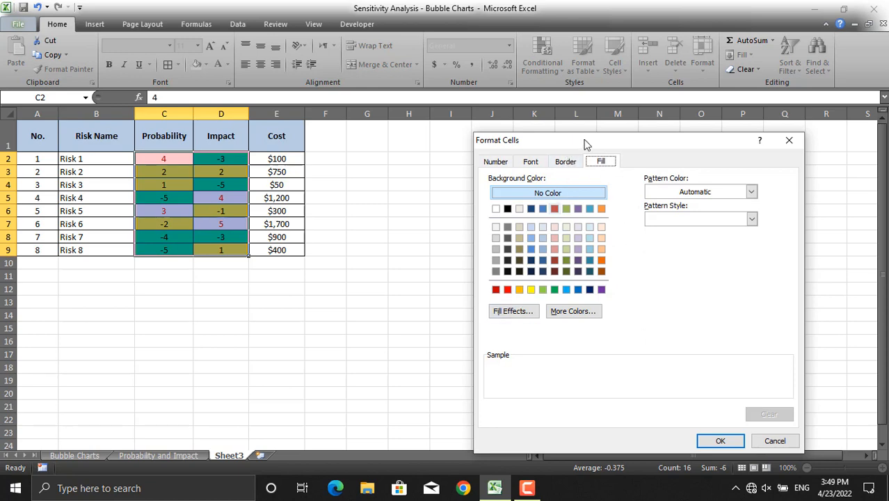
{"action": "left_click", "coordinate": [506, 289]}
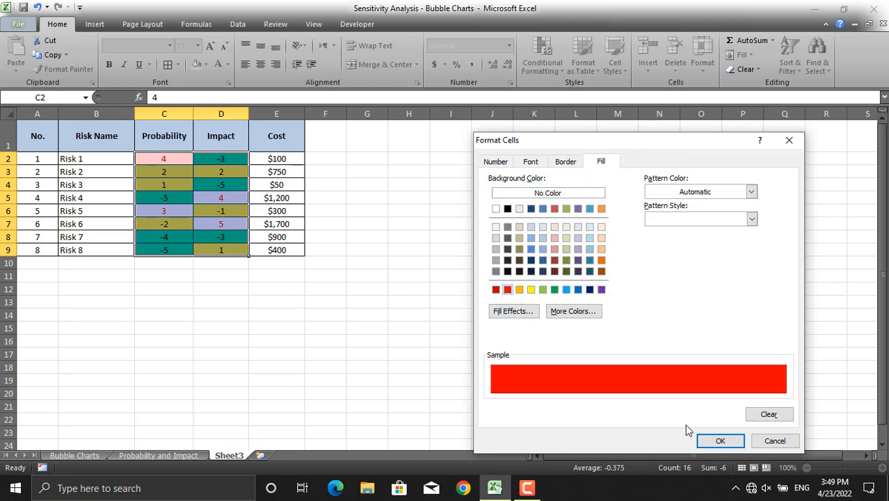
{"action": "left_click", "coordinate": [720, 440]}
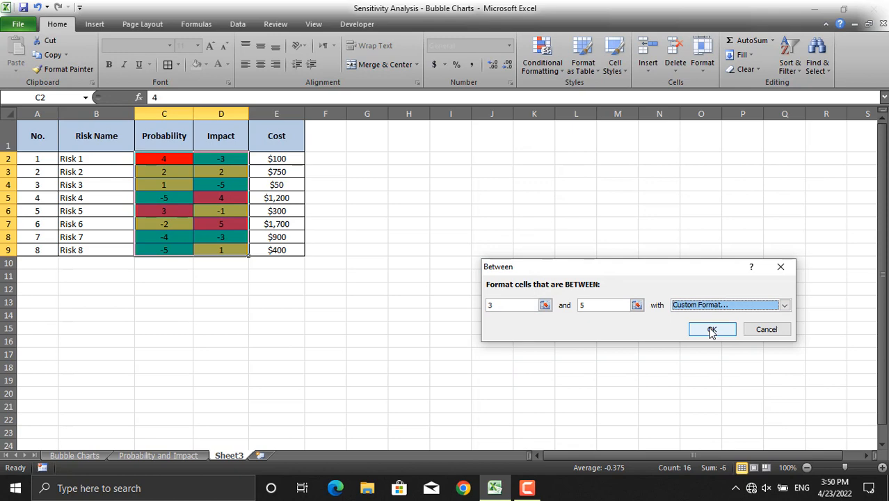
{"action": "left_click", "coordinate": [712, 328]}
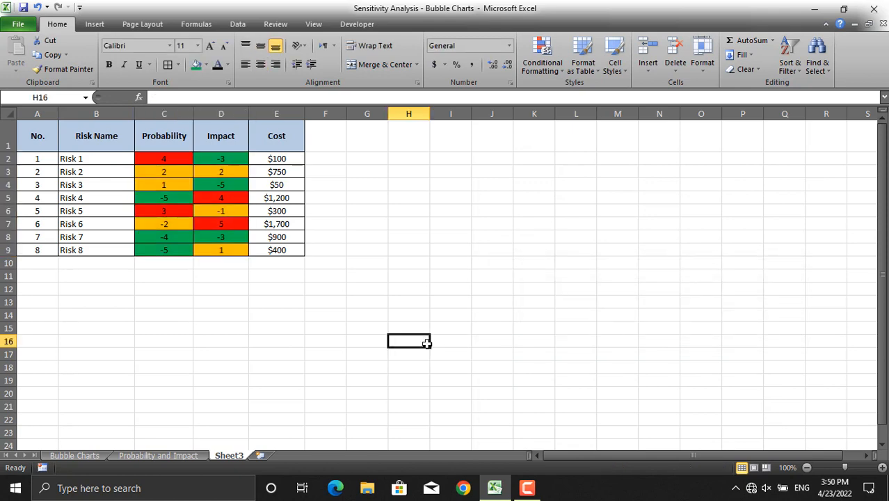
{"action": "left_click", "coordinate": [326, 276]}
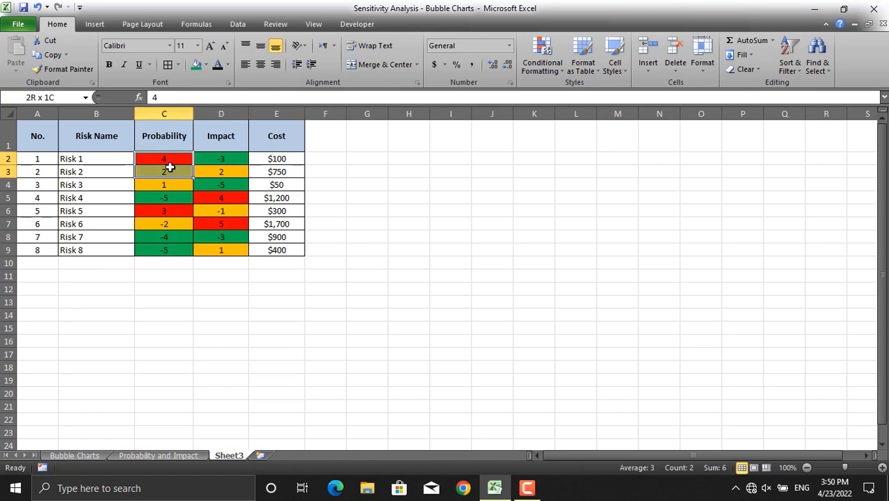
{"action": "mouse_move", "coordinate": [190, 176]}
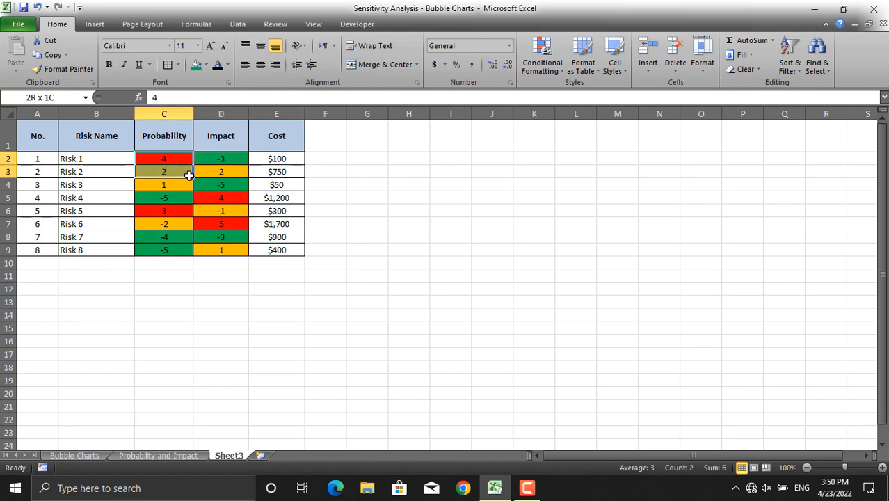
- Select the Probability, Impact and Cost values and insert a 3-D Bubble chart from Other Charts
{"action": "left_click_drag", "start_coordinate": [164, 158], "coordinate": [275, 197]}
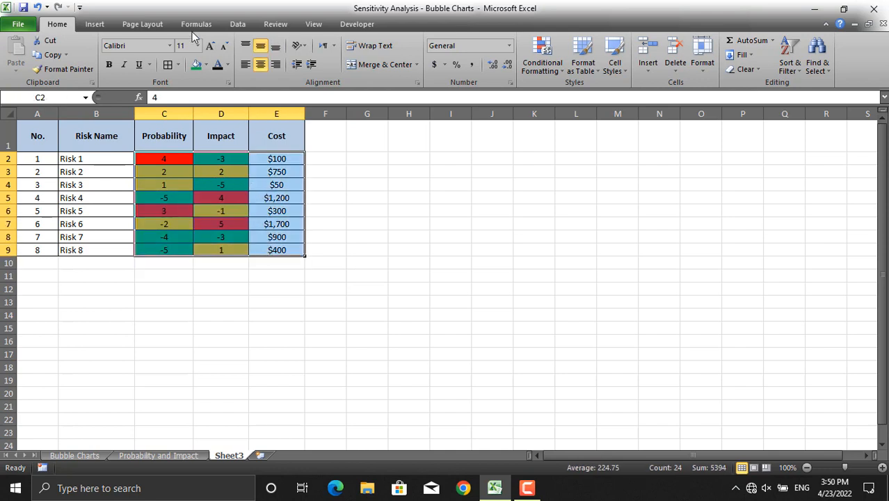
{"action": "left_click", "coordinate": [95, 24]}
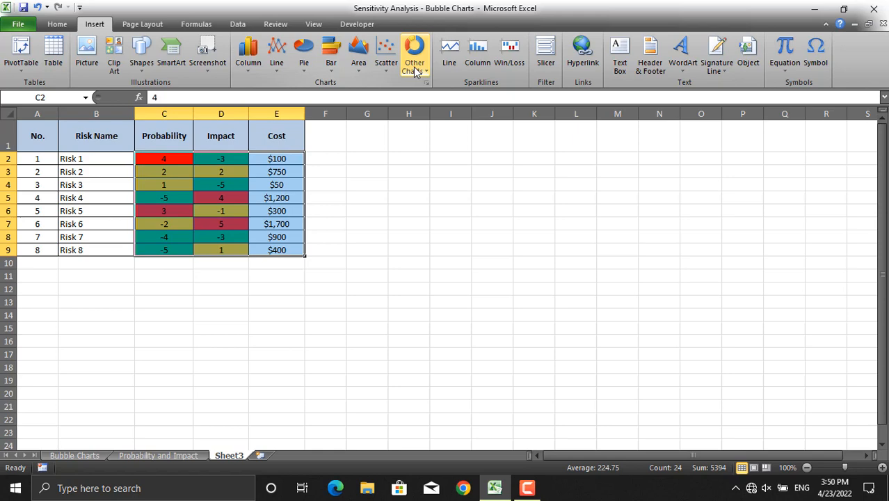
{"action": "left_click", "coordinate": [414, 52]}
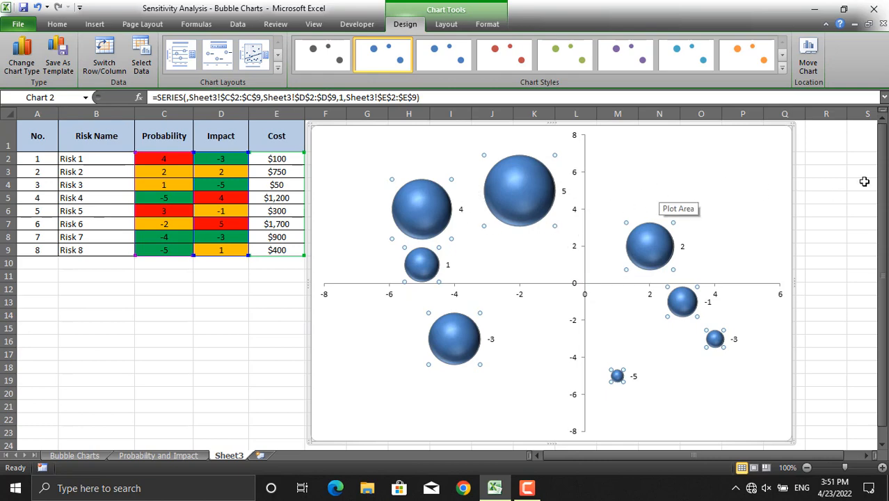
- Format the data labels to show Bubble Size instead of Y Value, positioned at Center
{"action": "left_click", "coordinate": [826, 171]}
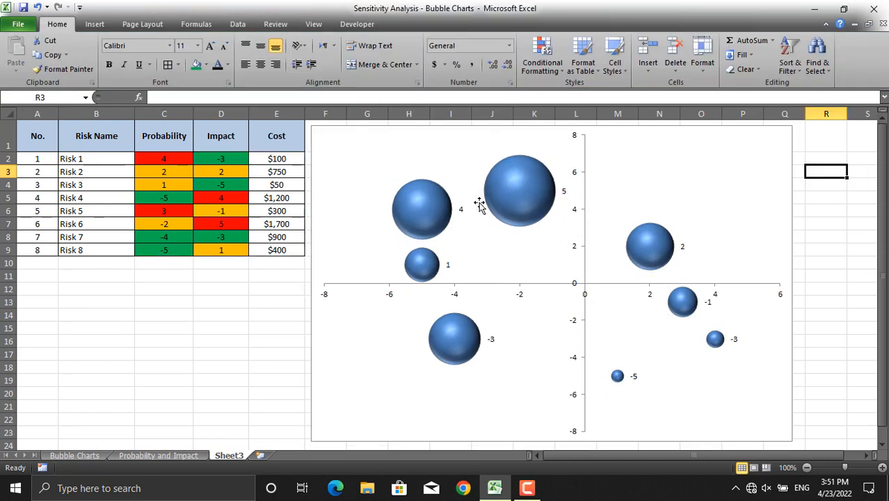
{"action": "left_click", "coordinate": [517, 188]}
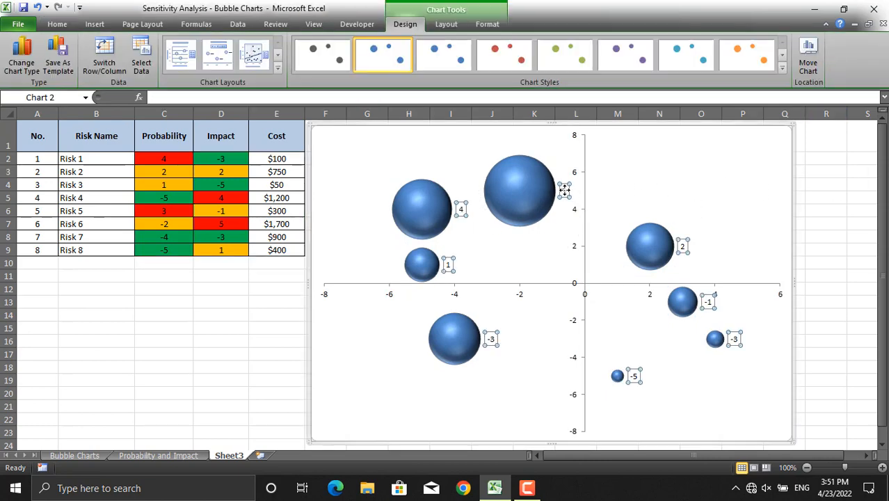
{"action": "right_click", "coordinate": [563, 192]}
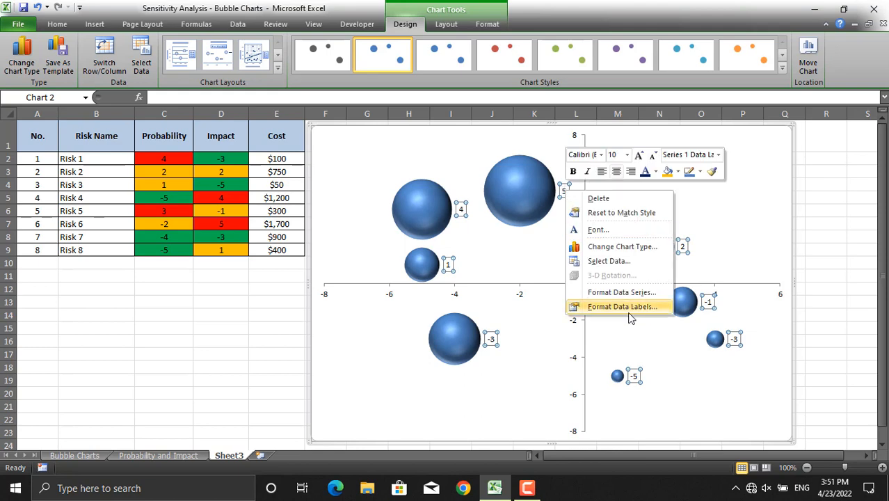
{"action": "left_click", "coordinate": [621, 308]}
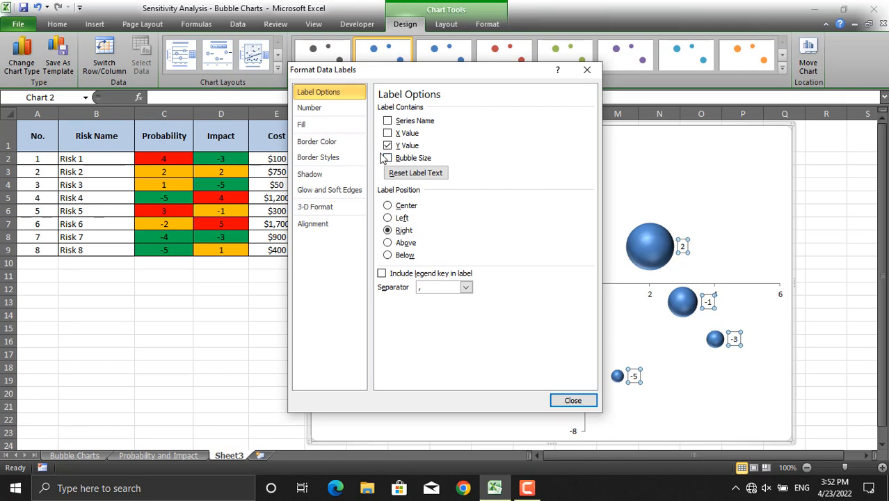
{"action": "left_click", "coordinate": [387, 157]}
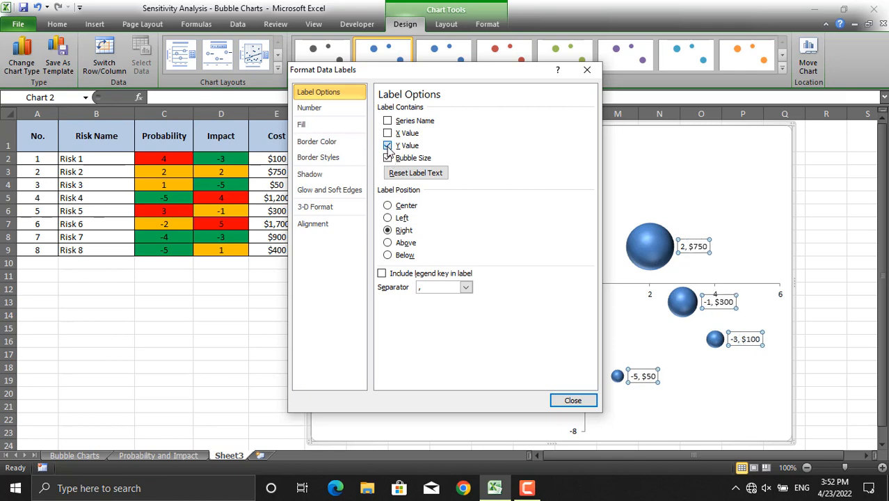
{"action": "left_click", "coordinate": [387, 146]}
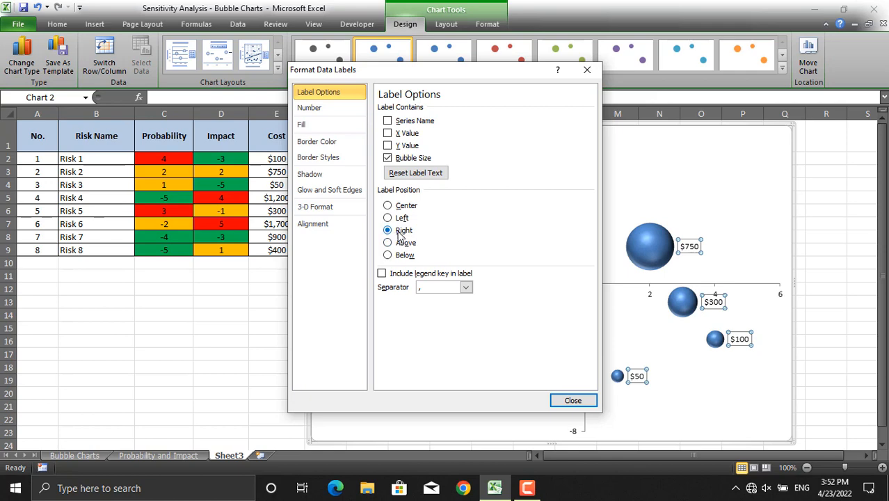
{"action": "left_click", "coordinate": [386, 206]}
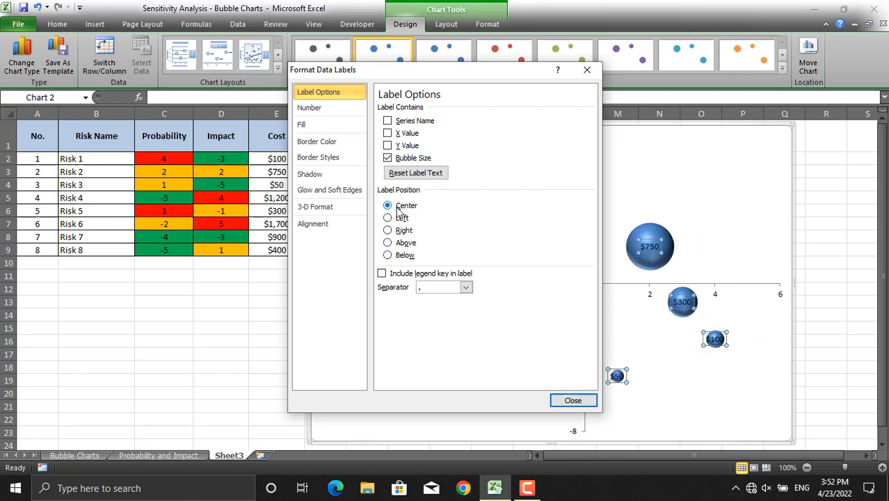
{"action": "left_click", "coordinate": [573, 401]}
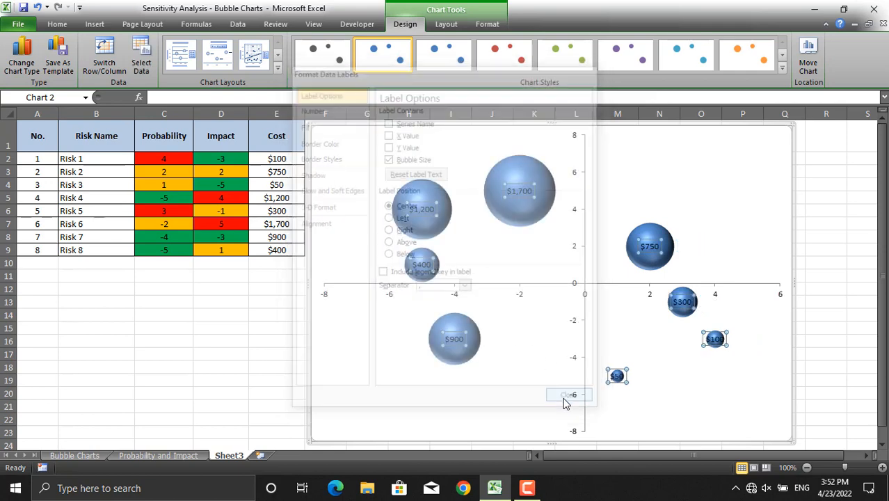
{"action": "left_click", "coordinate": [567, 395]}
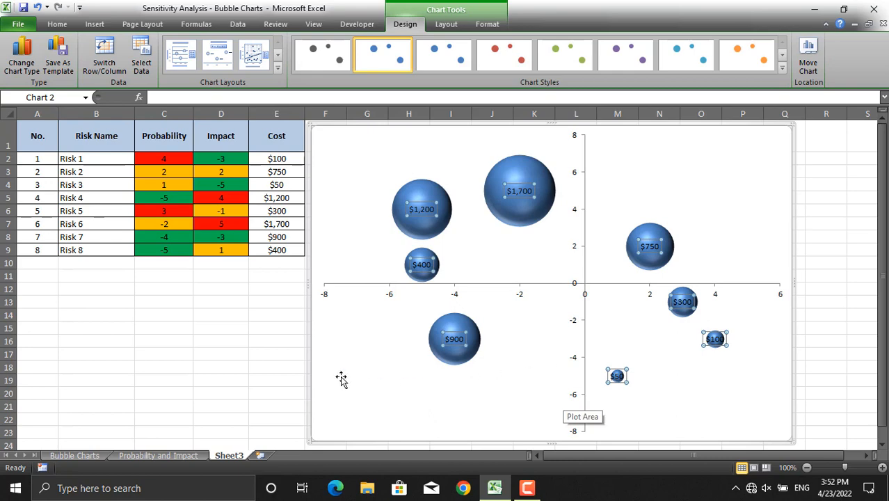
- Fill the $1,700 bubble red using Shape Fill
{"action": "left_click", "coordinate": [826, 327]}
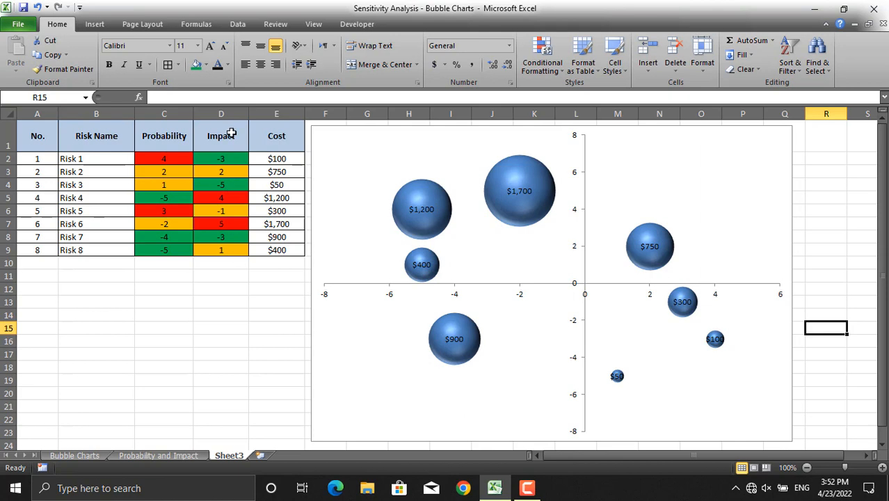
{"action": "mouse_move", "coordinate": [238, 164]}
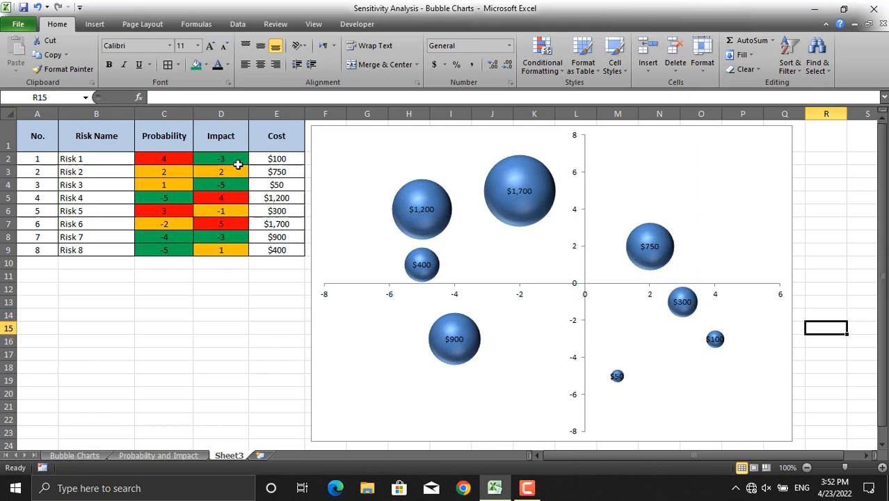
{"action": "mouse_move", "coordinate": [198, 246]}
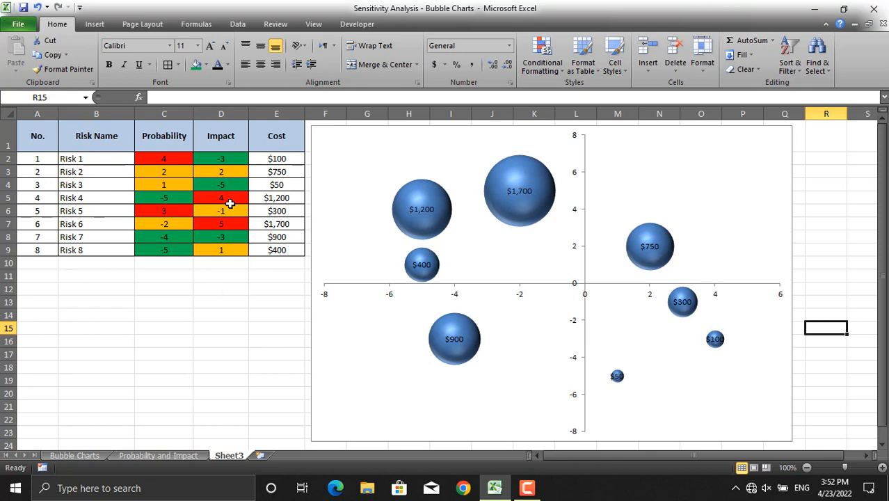
{"action": "mouse_move", "coordinate": [499, 211]}
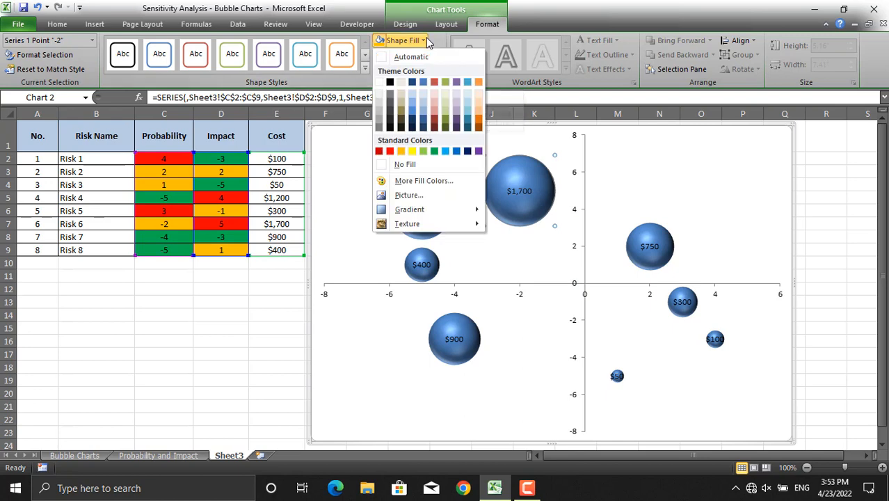
{"action": "left_click", "coordinate": [378, 150]}
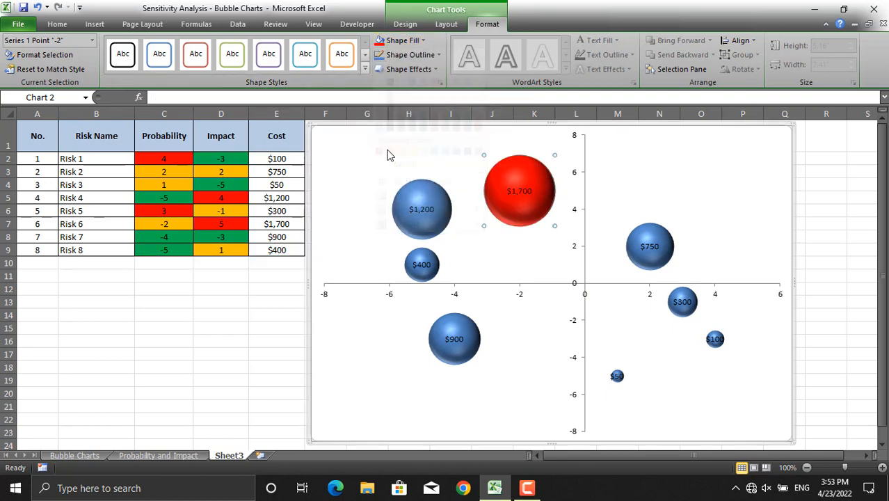
{"action": "mouse_move", "coordinate": [437, 234]}
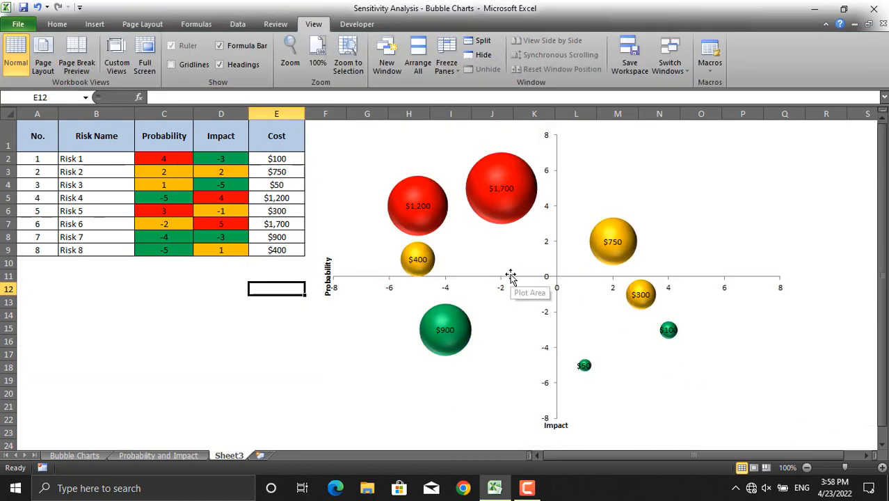
{"action": "mouse_move", "coordinate": [512, 273]}
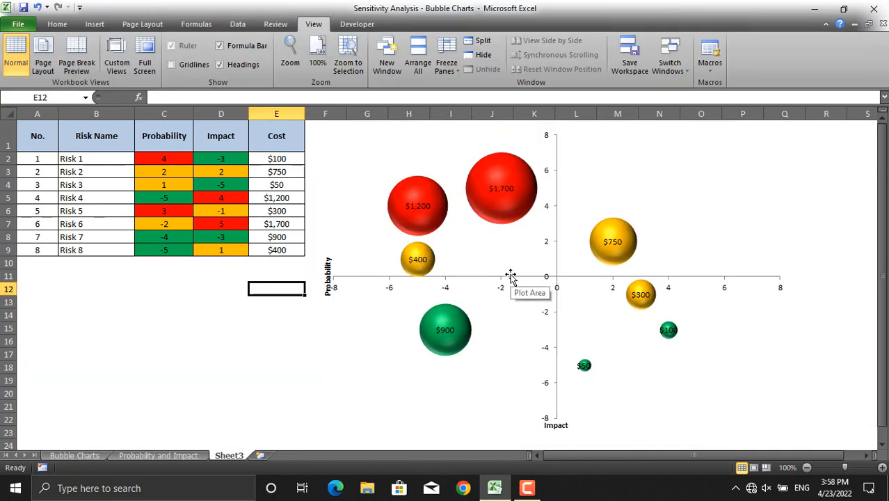
{"action": "mouse_move", "coordinate": [551, 189]}
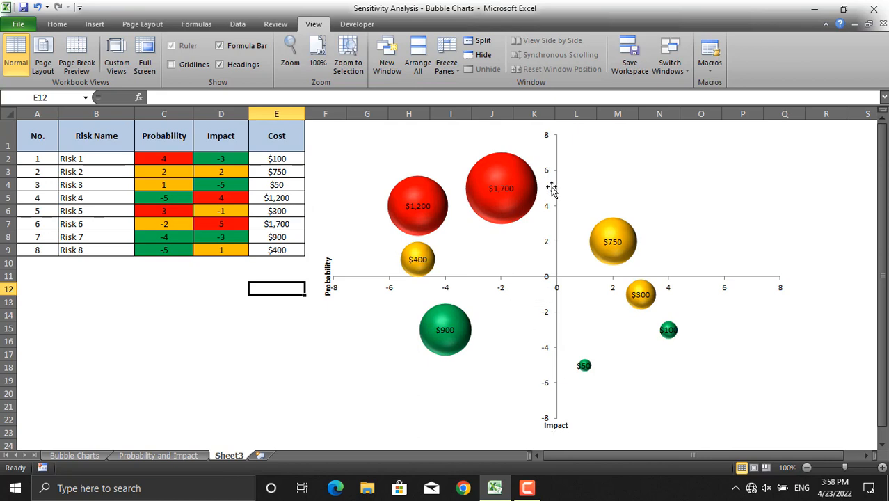
{"action": "mouse_move", "coordinate": [375, 281]}
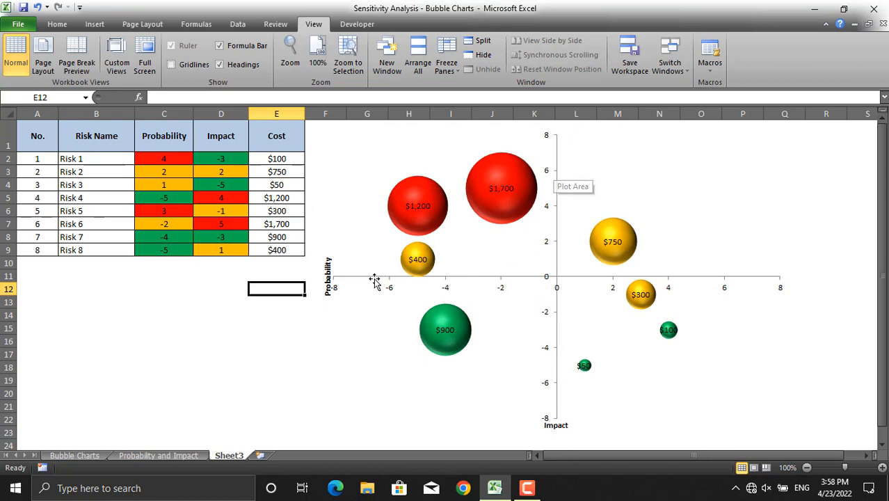
{"action": "mouse_move", "coordinate": [332, 303]}
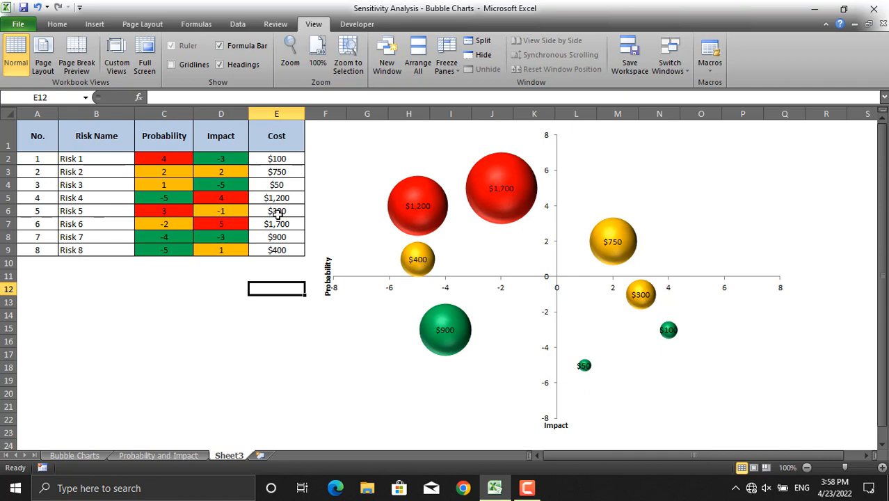
{"action": "mouse_move", "coordinate": [493, 220]}
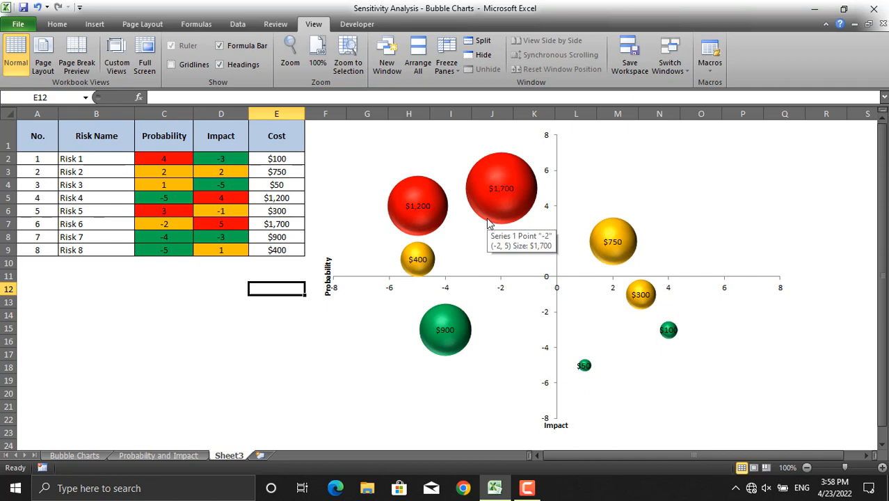
{"action": "mouse_move", "coordinate": [586, 375]}
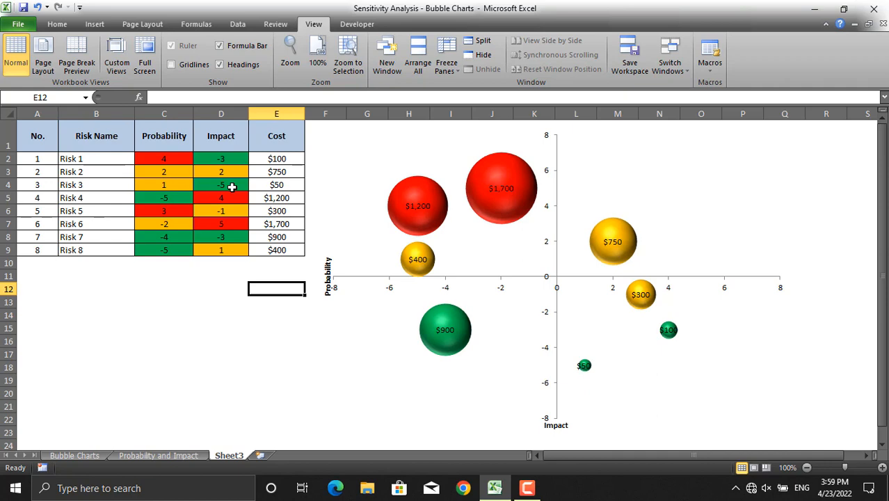
{"action": "mouse_move", "coordinate": [591, 374]}
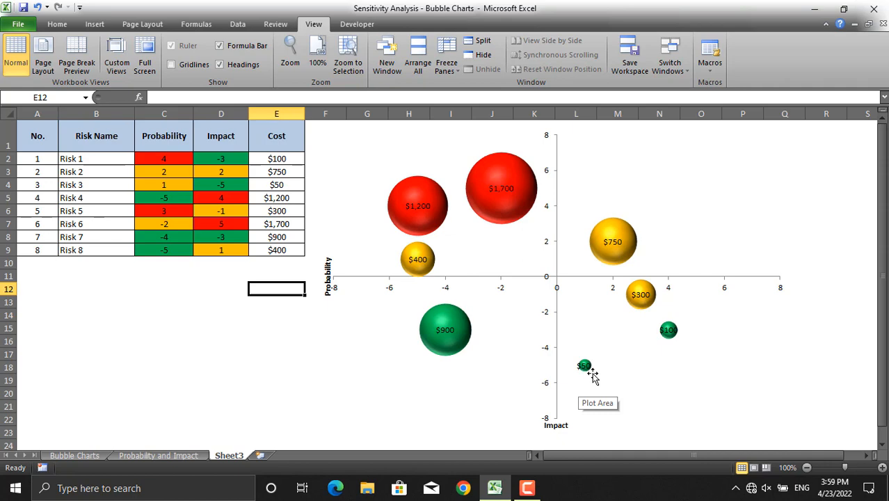
{"action": "mouse_move", "coordinate": [590, 372]}
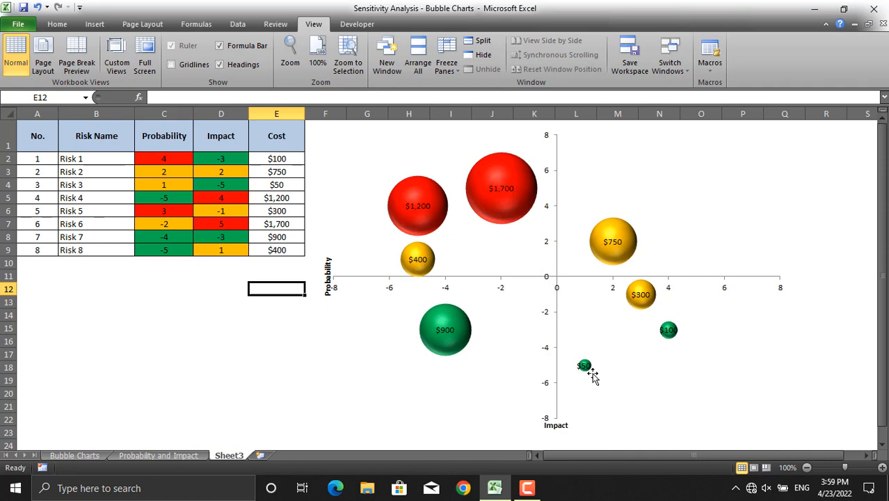